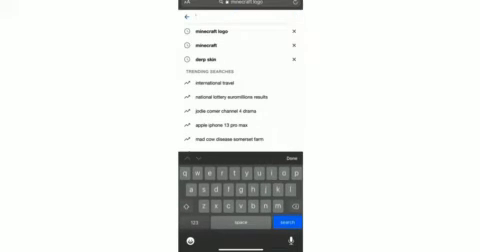
- Type the third-party app store's name into the Google search field to bring up suggestions
text(f)
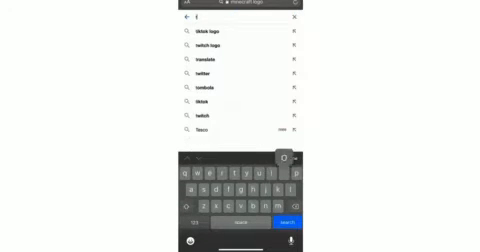
text(top)
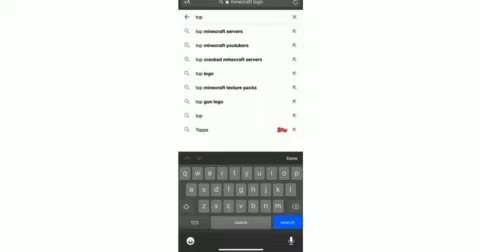
text(sto)
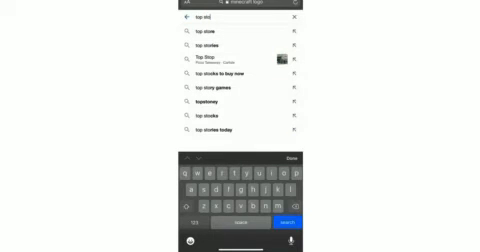
- Run the app store search from the suggestion, then return home and open the iPhone's Settings
click(416, 216)
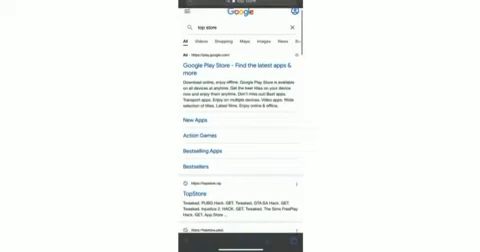
scroll(down, 3)
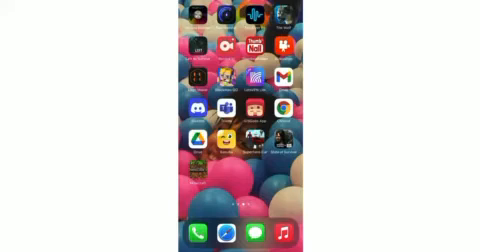
scroll(left, 3)
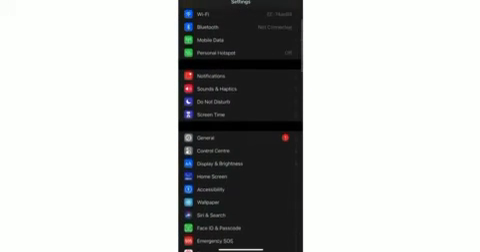
scroll(up, 3)
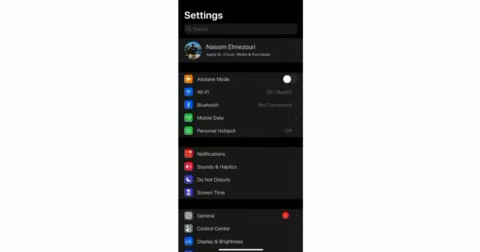